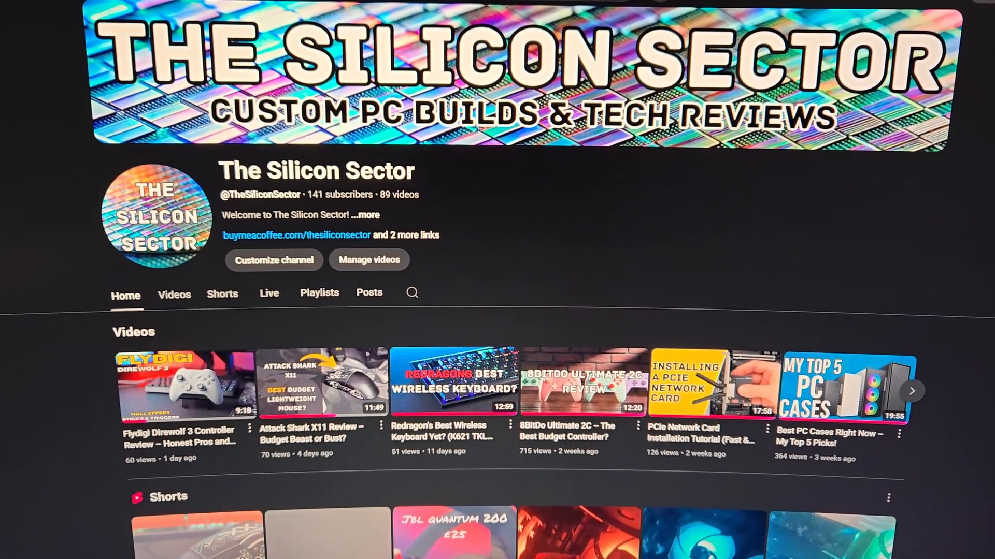
pyautogui.scroll(-3)
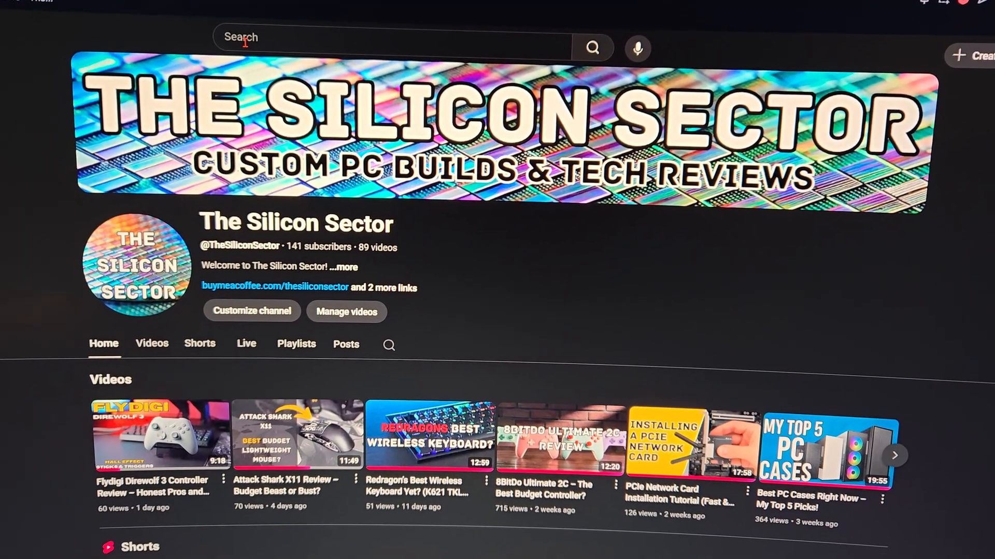
pyautogui.scroll(-3)
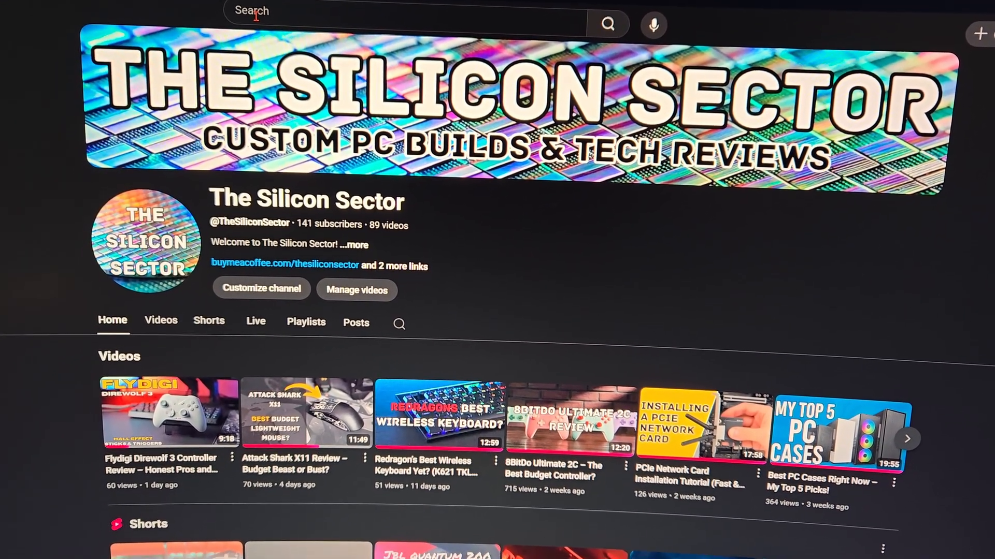
pyautogui.scroll(-3)
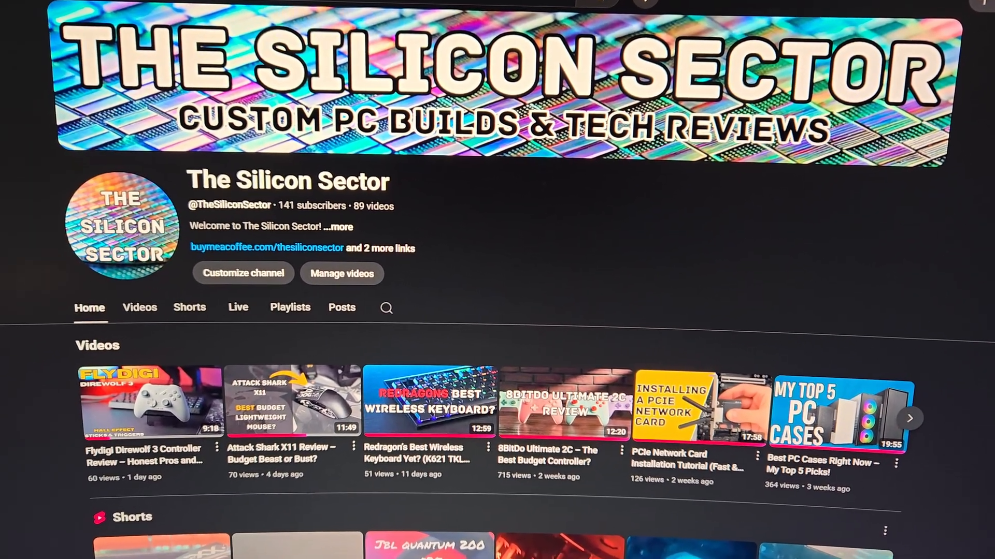
pyautogui.scroll(-3)
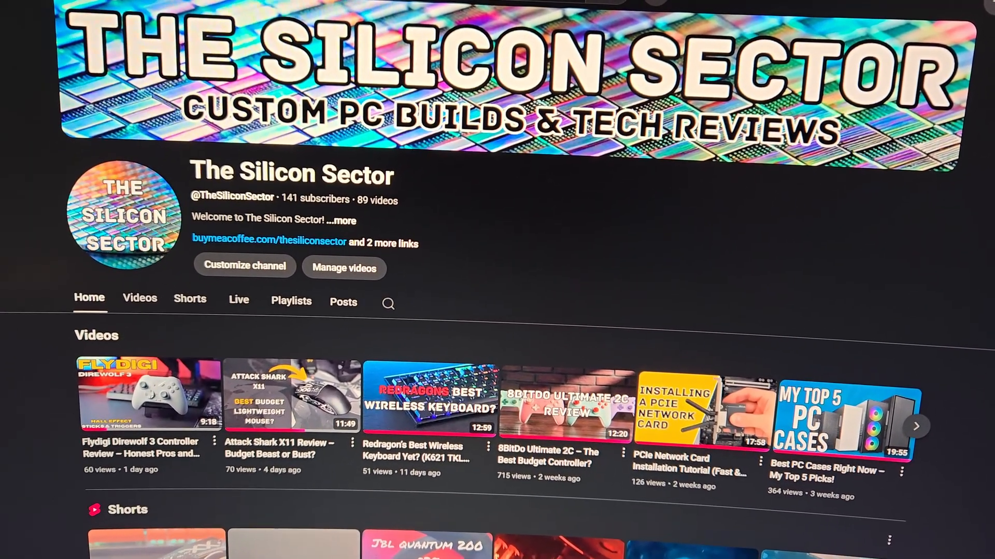
pyautogui.scroll(-3)
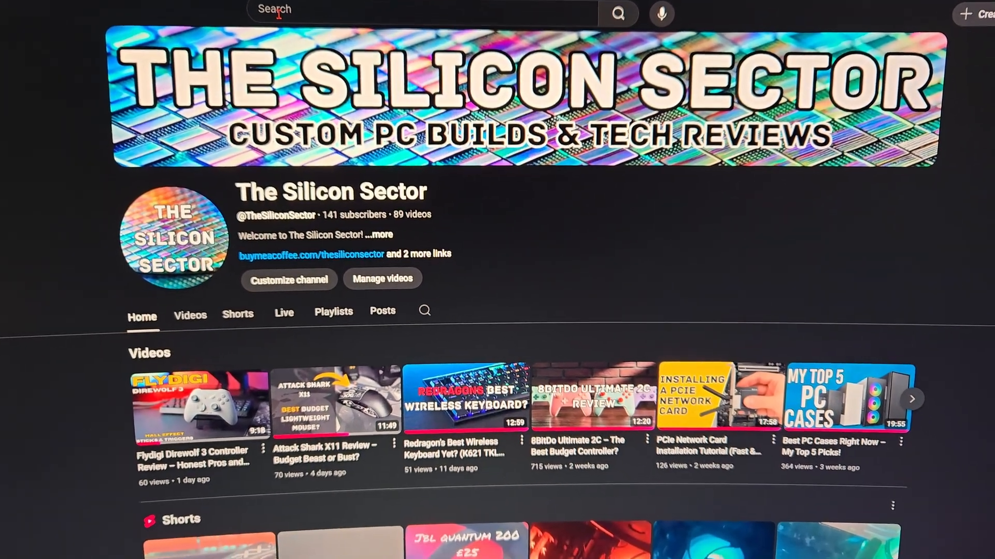
pyautogui.scroll(-3)
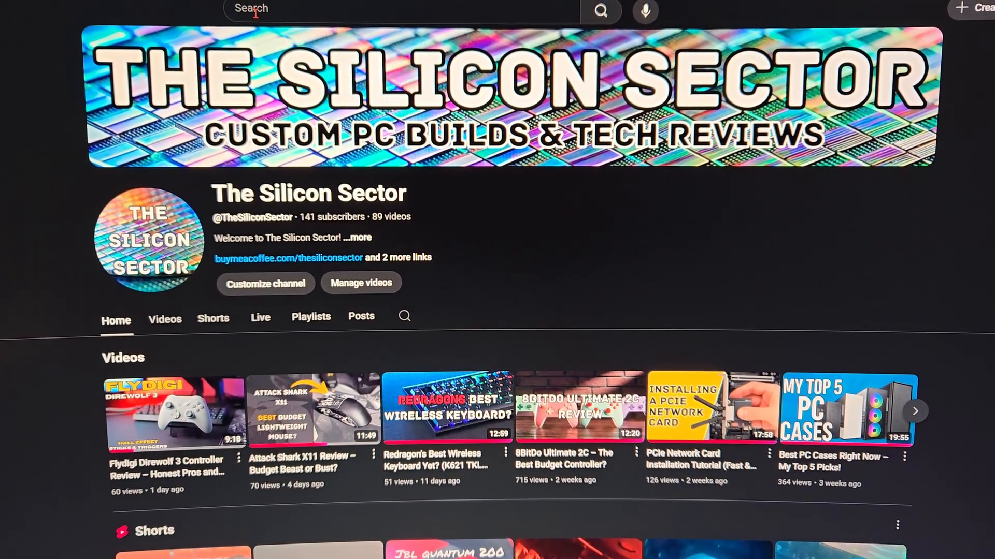
pyautogui.scroll(-3)
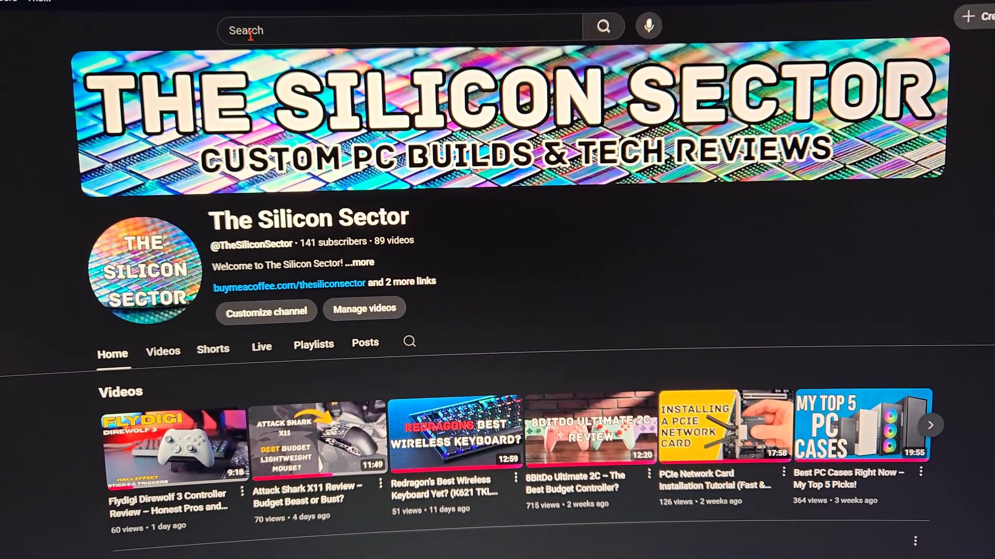
pyautogui.scroll(-3)
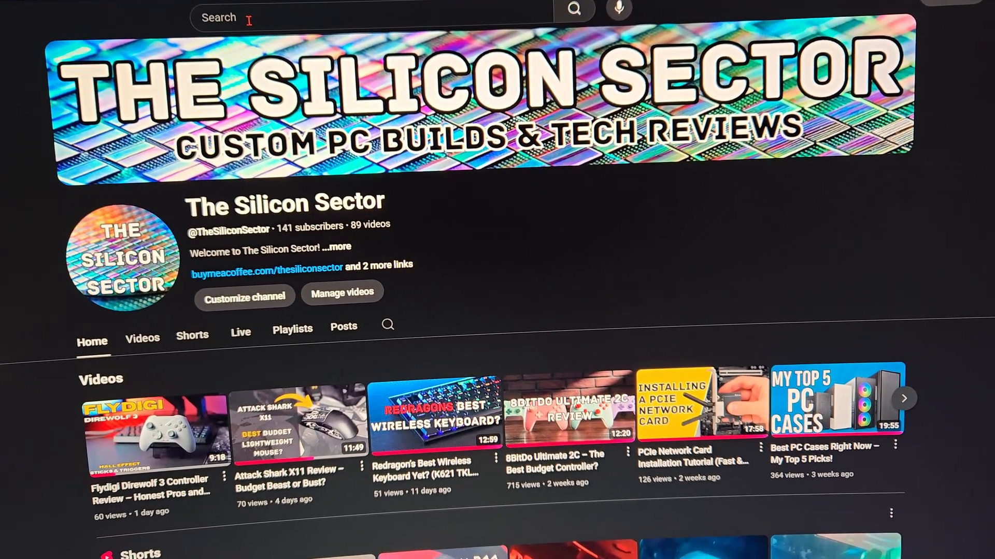